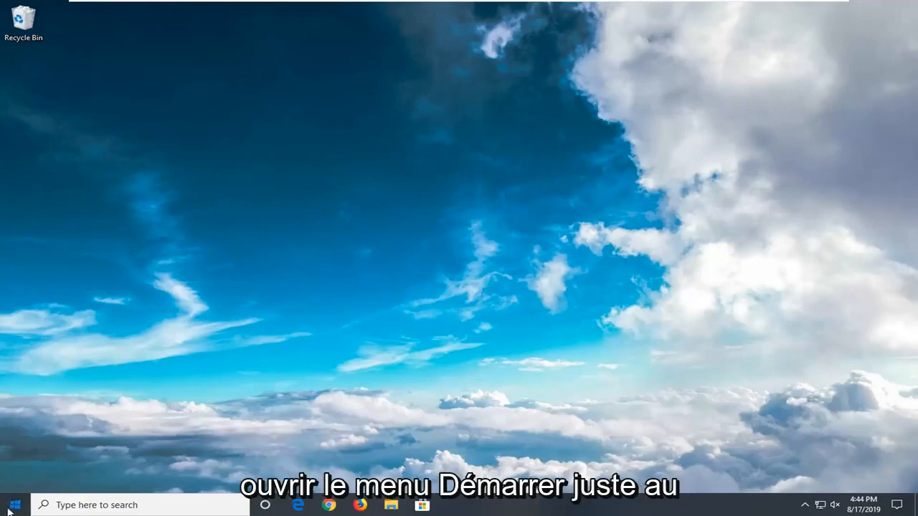
- Search Start for wsreset to clear the Microsoft Store cache
left_click(14, 505)
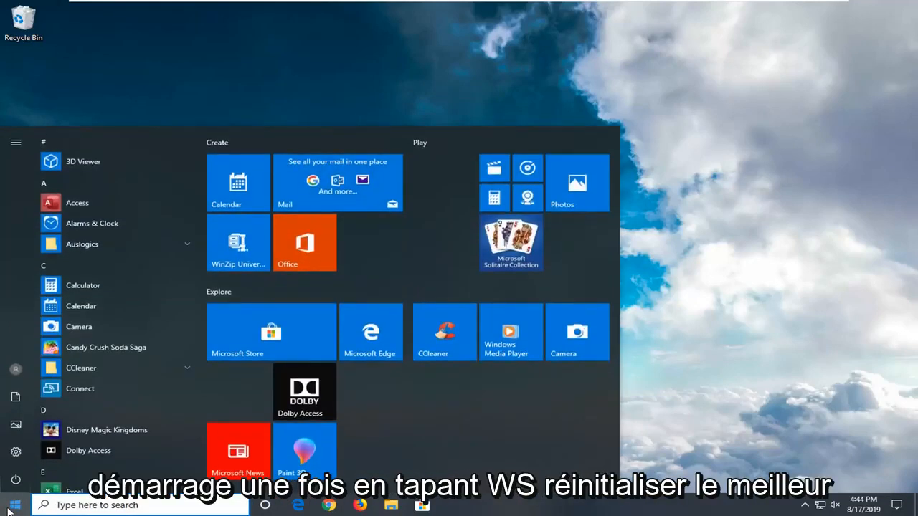
type("wsreset")
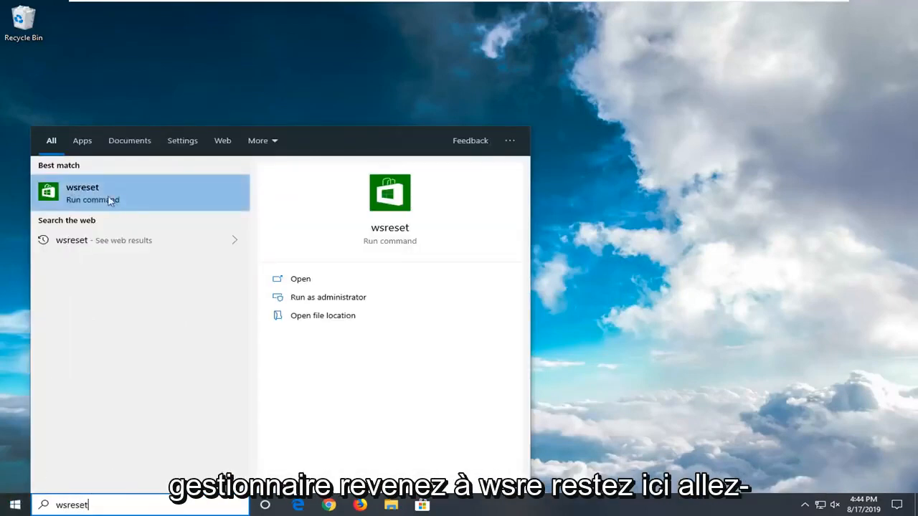
mouse_move(165, 212)
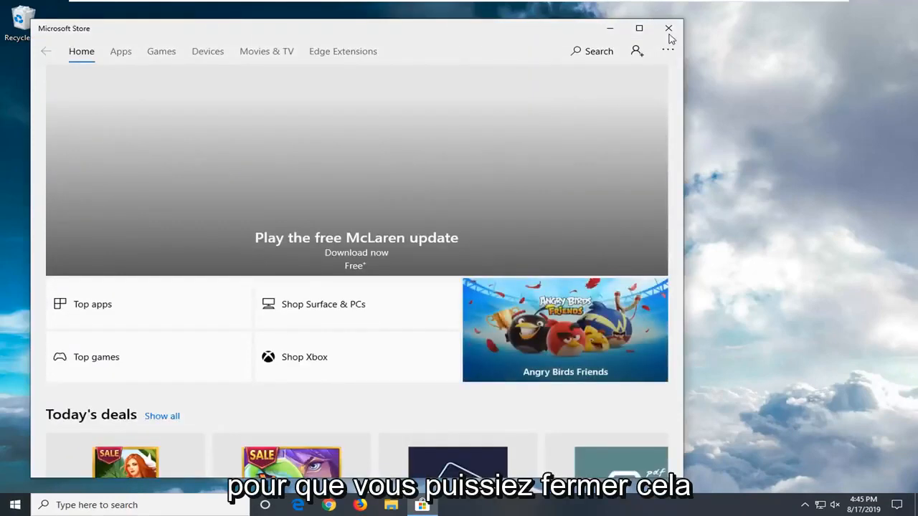
- Close Microsoft Store, launch Services and select Background Intelligent Transfer Service
left_click(668, 28)
type("s")
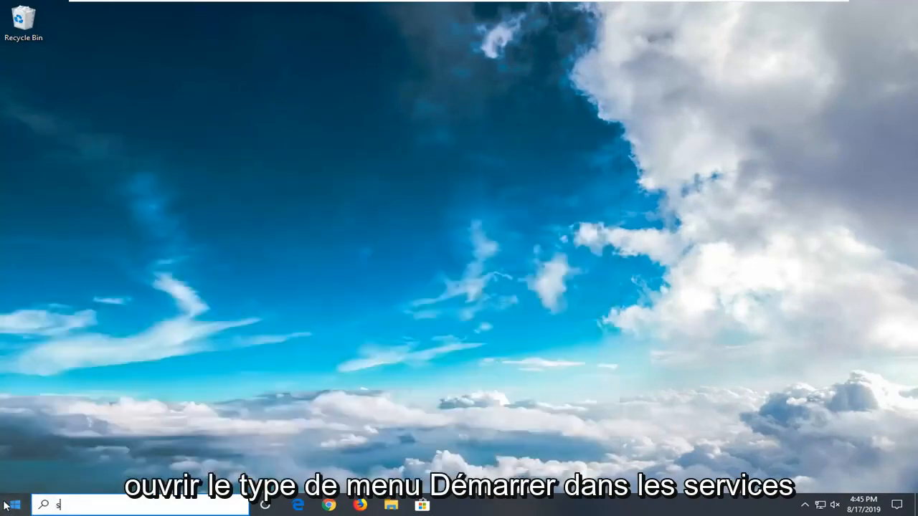
type("ervices")
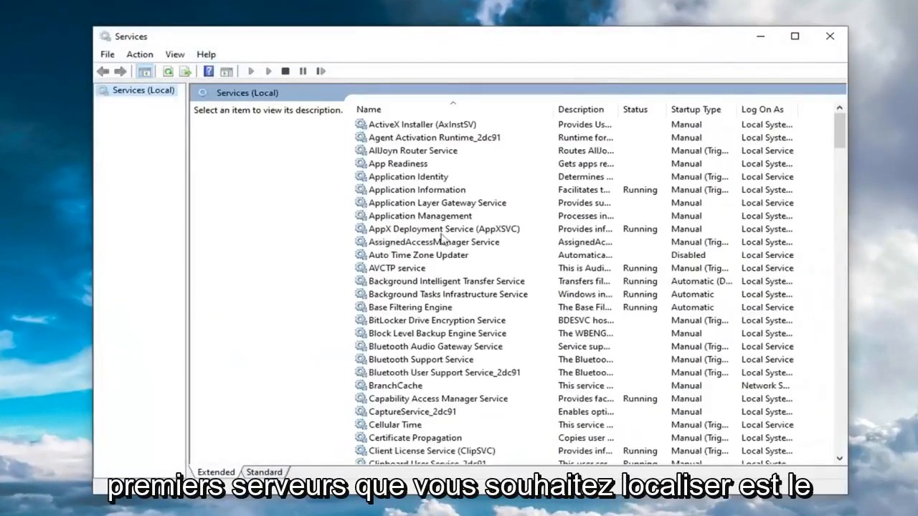
left_click(446, 280)
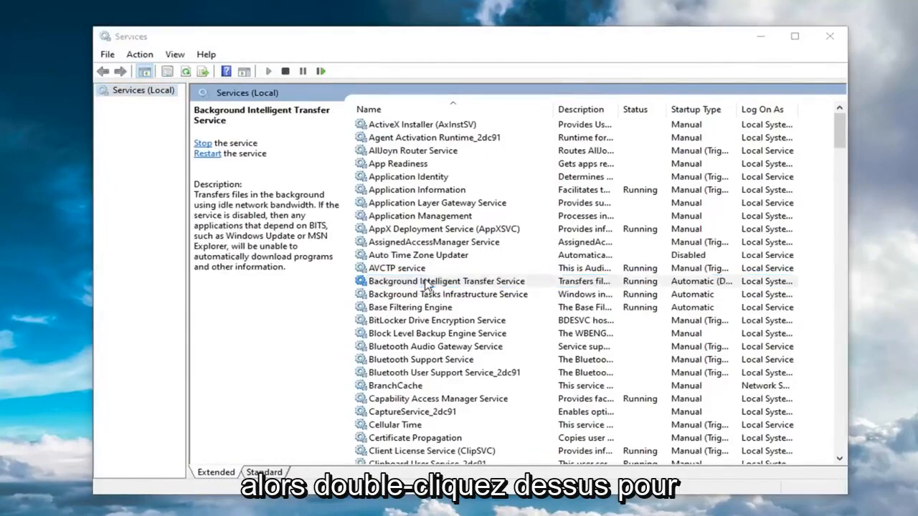
- Set Background Intelligent Transfer Service to Automatic (Delayed Start) and save its properties
double_click(446, 279)
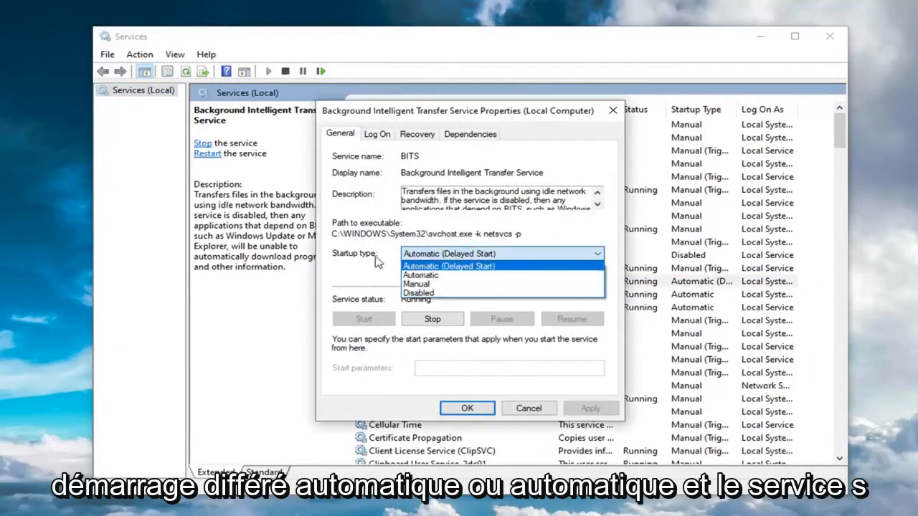
left_click(448, 265)
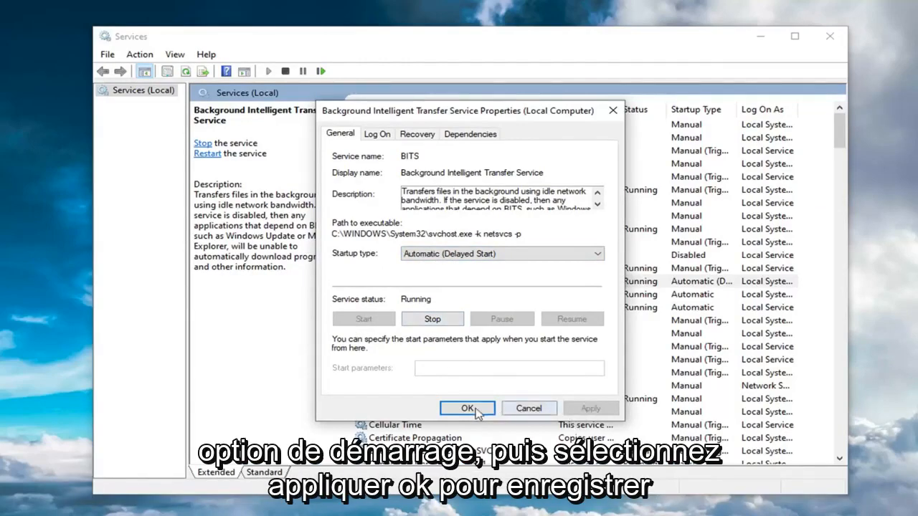
left_click(468, 408)
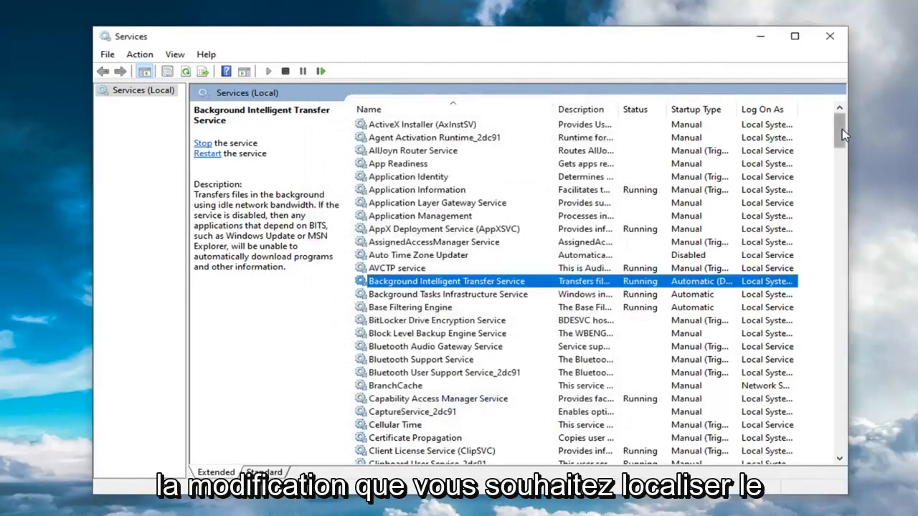
- Set Windows Update to Automatic, start it running, save, and close Services
scroll("down", 3)
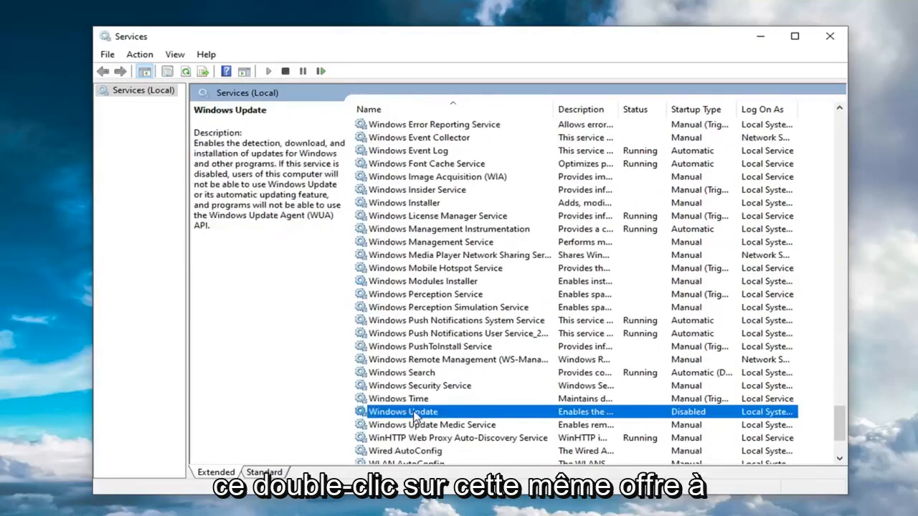
double_click(402, 410)
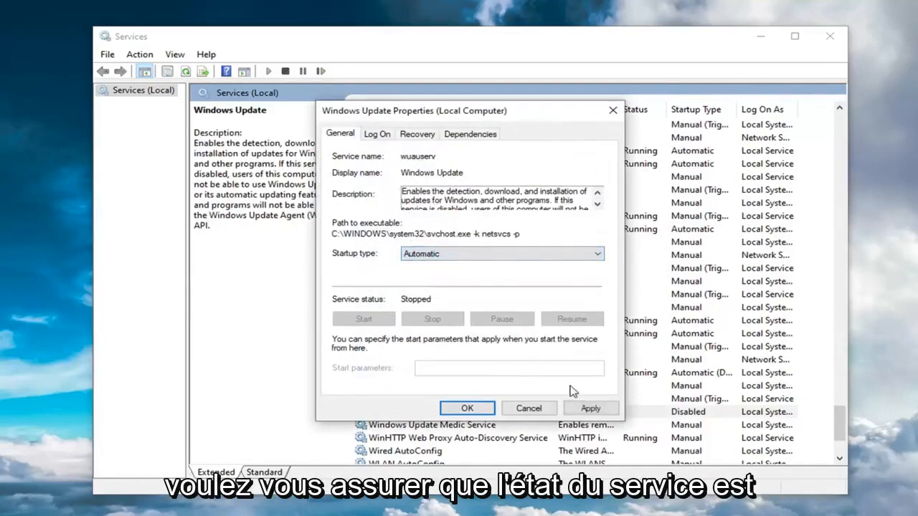
left_click(365, 318)
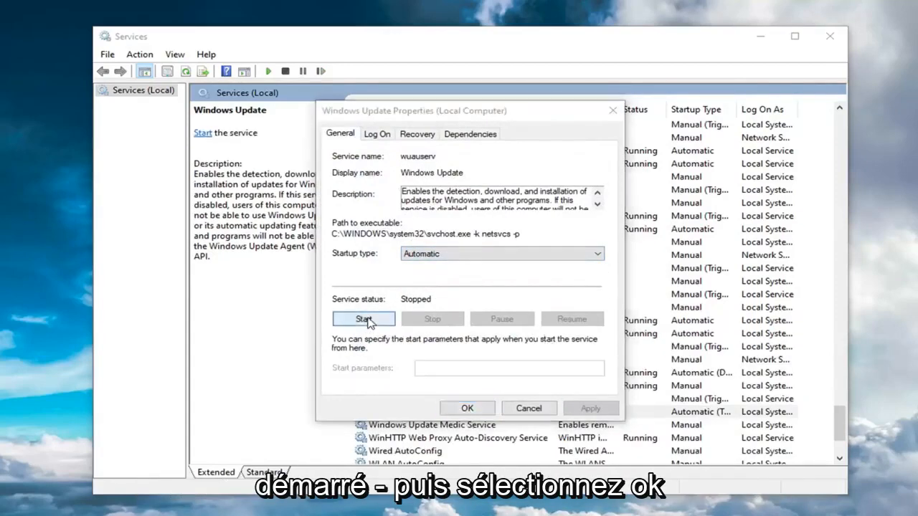
left_click(363, 319)
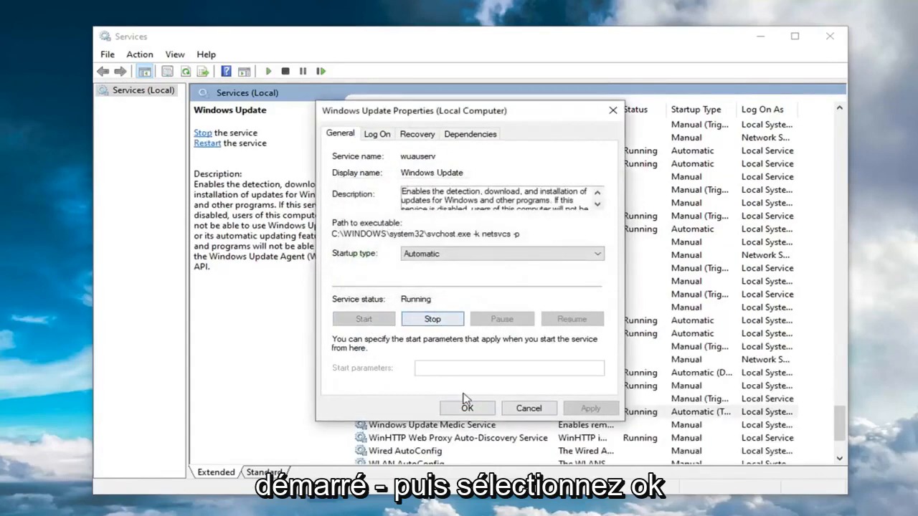
left_click(467, 407)
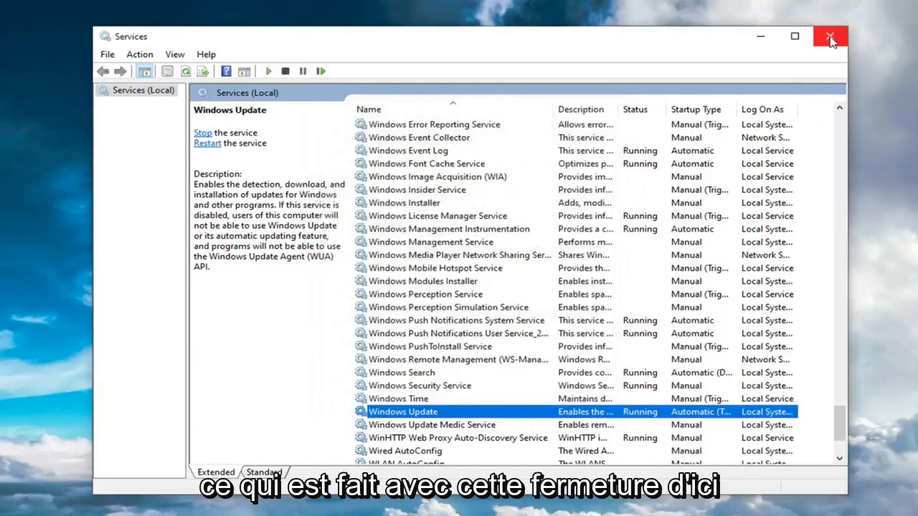
left_click(828, 38)
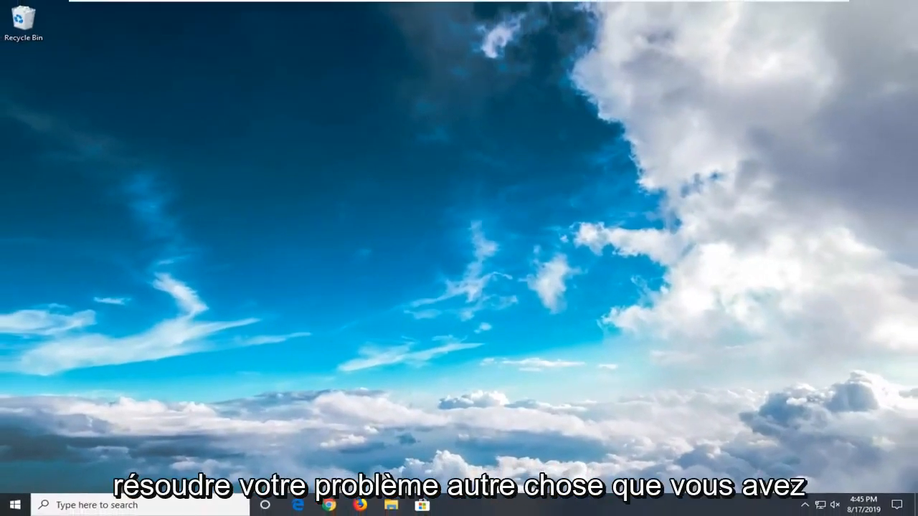
- Search Start for Apps & features and filter its app list by 'store'
left_click(11, 505)
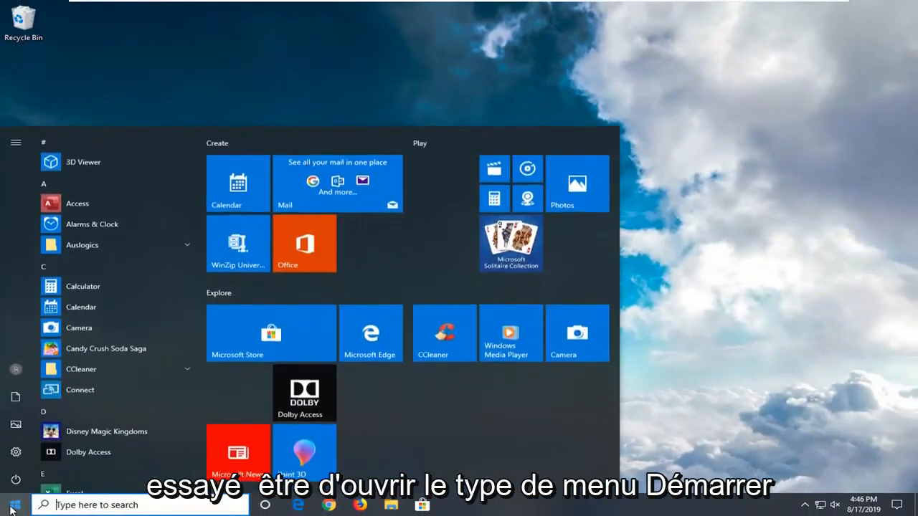
type("apps and fe")
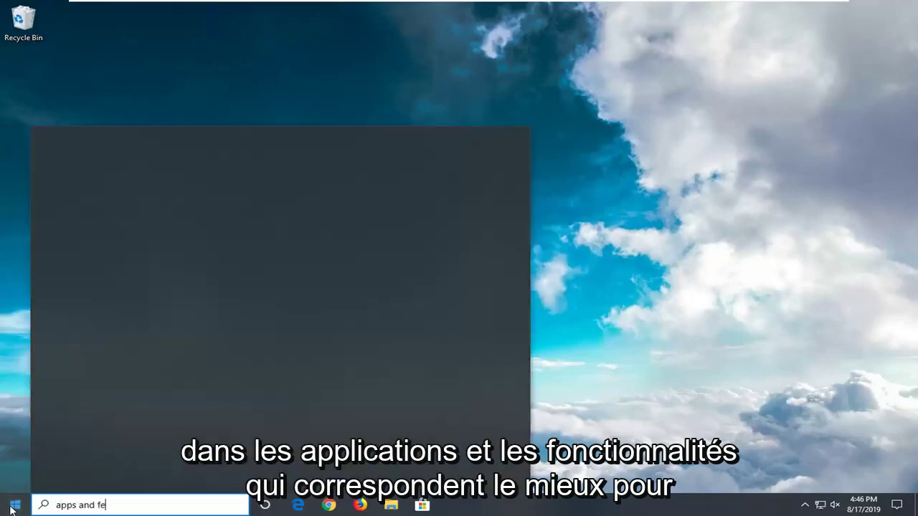
type("atures")
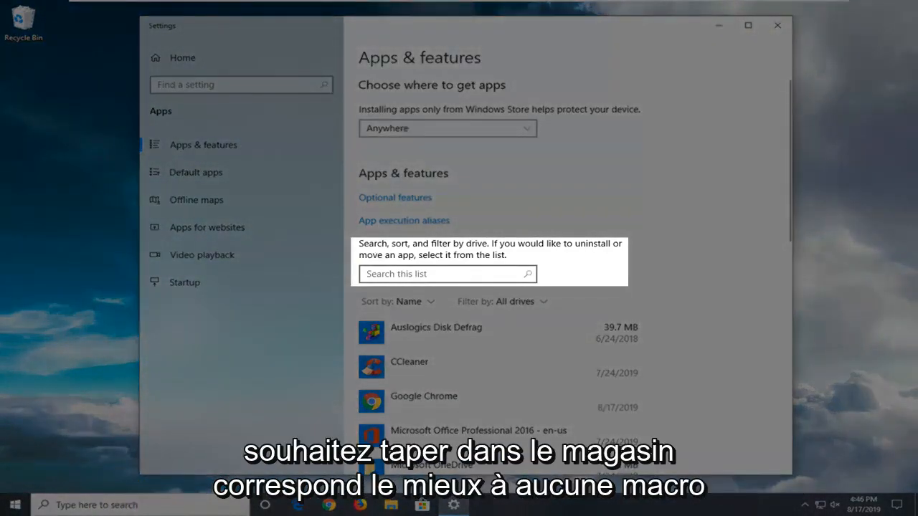
type("store")
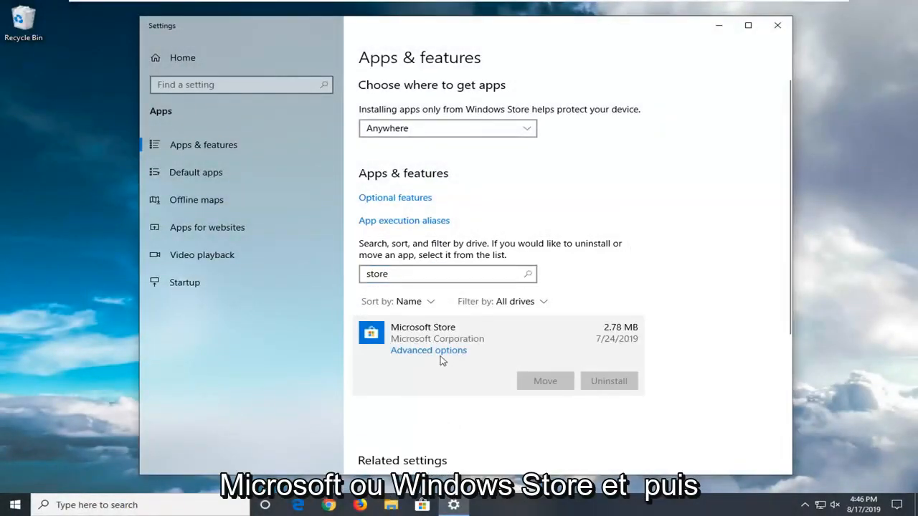
- Reset Microsoft Store from its Advanced options, confirm, and close Settings
left_click(427, 350)
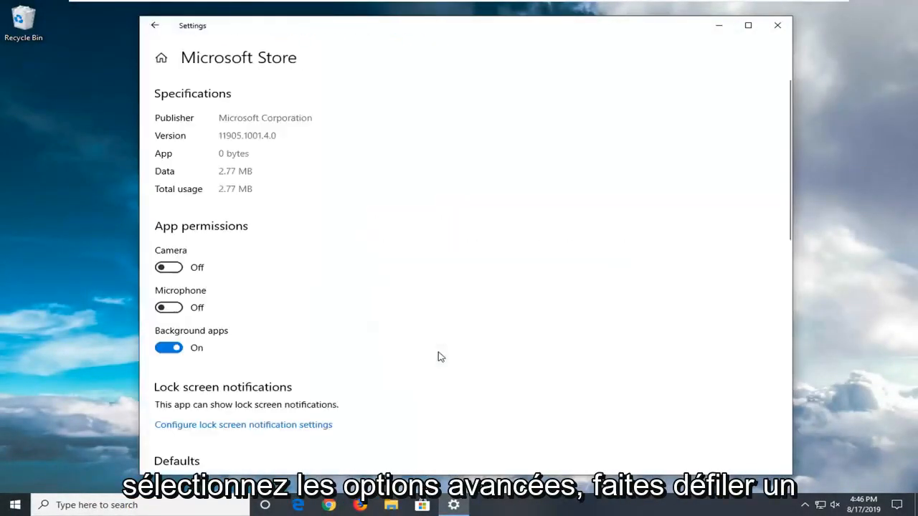
scroll("down", 3)
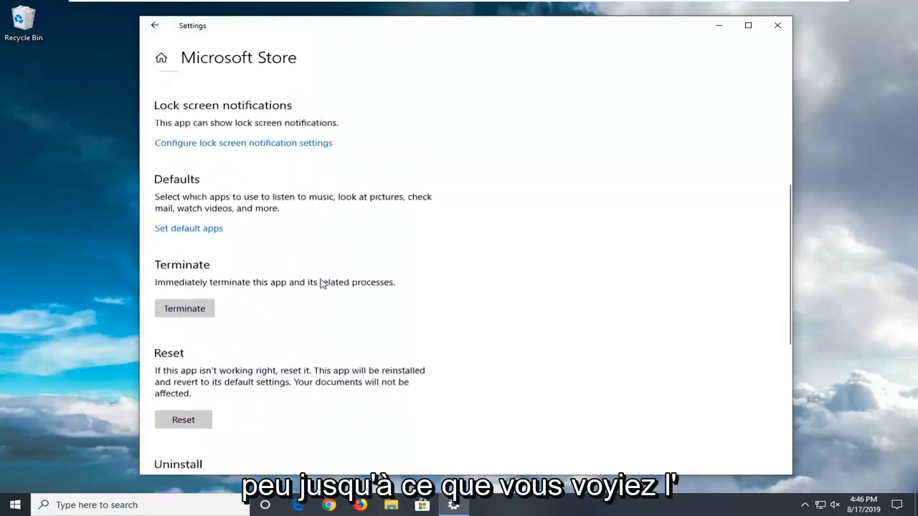
scroll("down", 3)
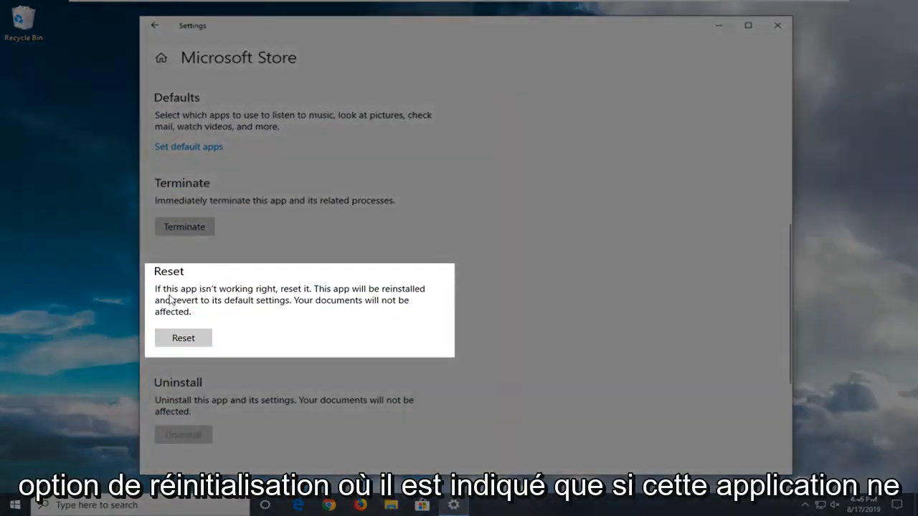
mouse_move(310, 304)
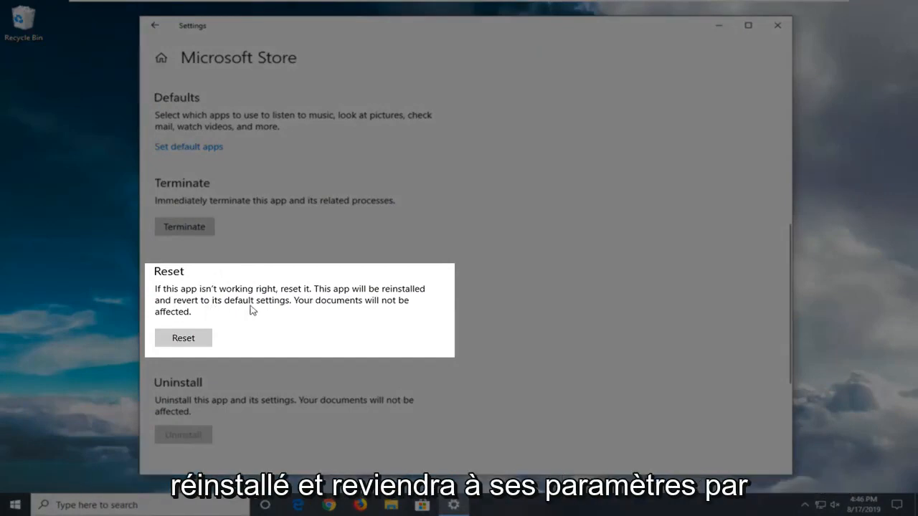
mouse_move(197, 319)
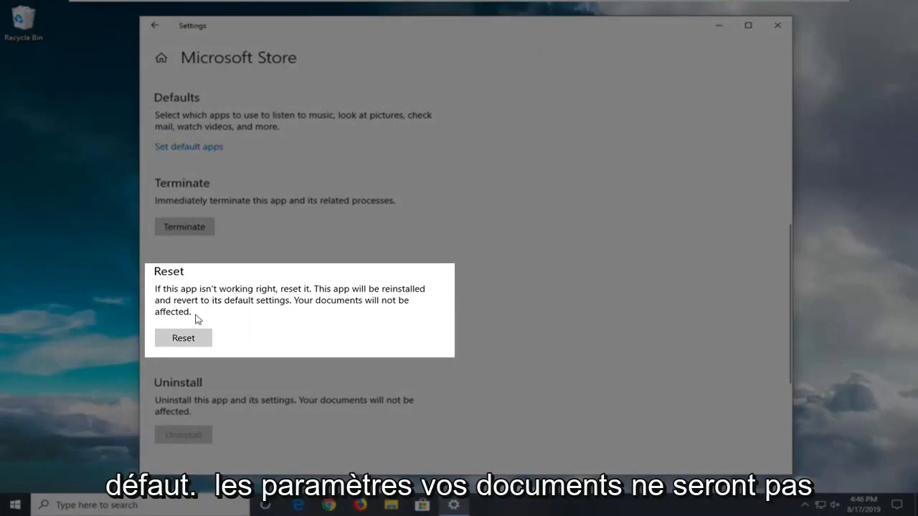
left_click(184, 338)
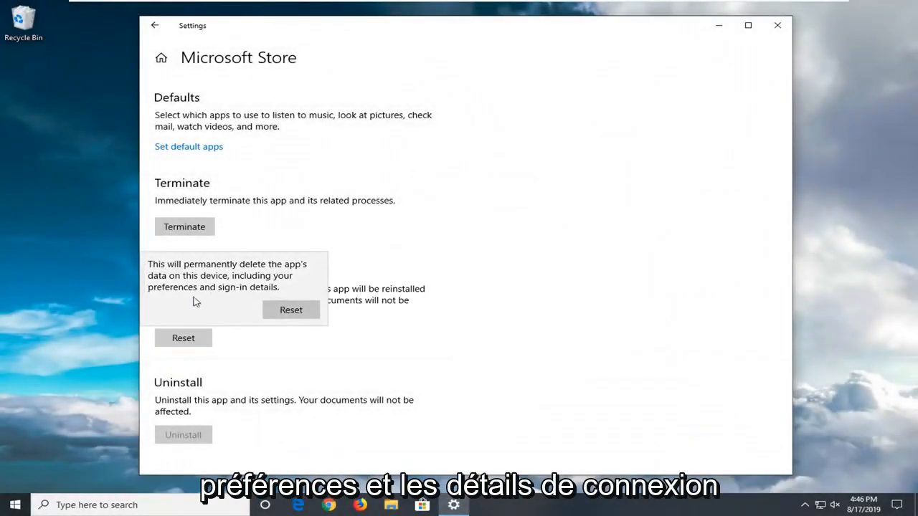
left_click(289, 309)
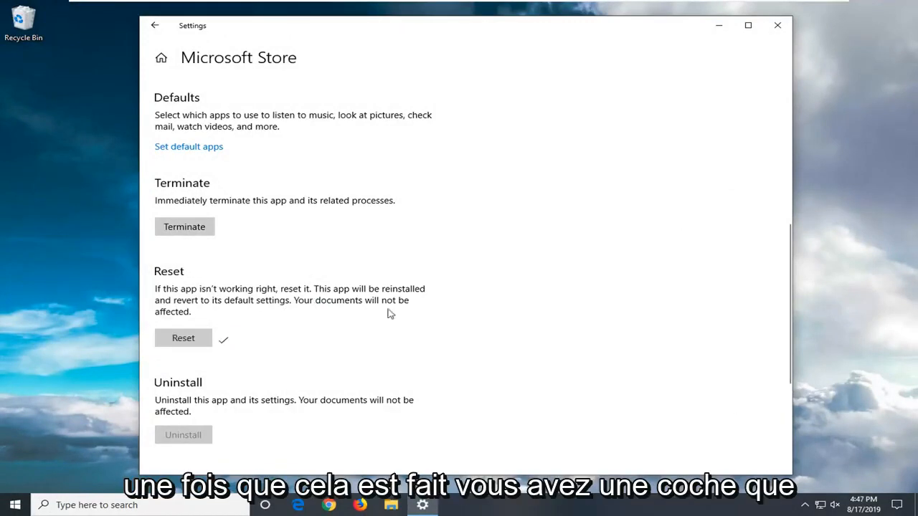
left_click(777, 26)
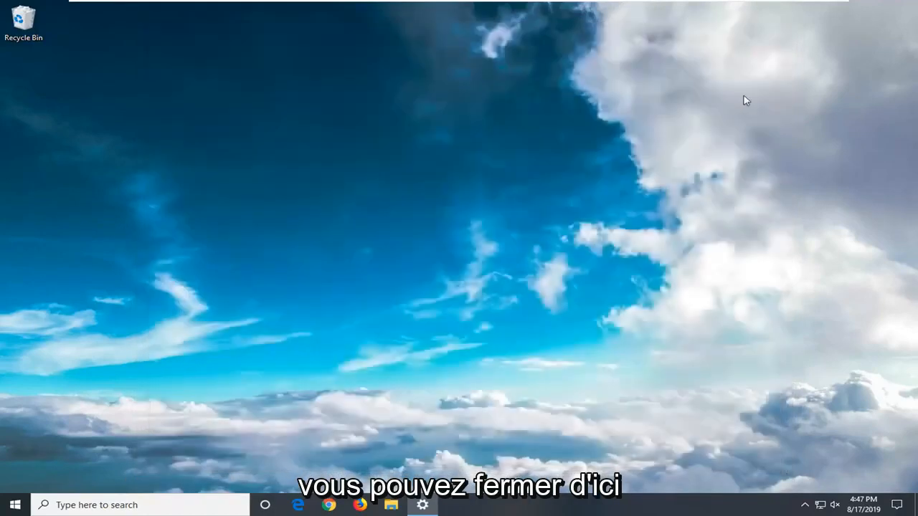
mouse_move(753, 287)
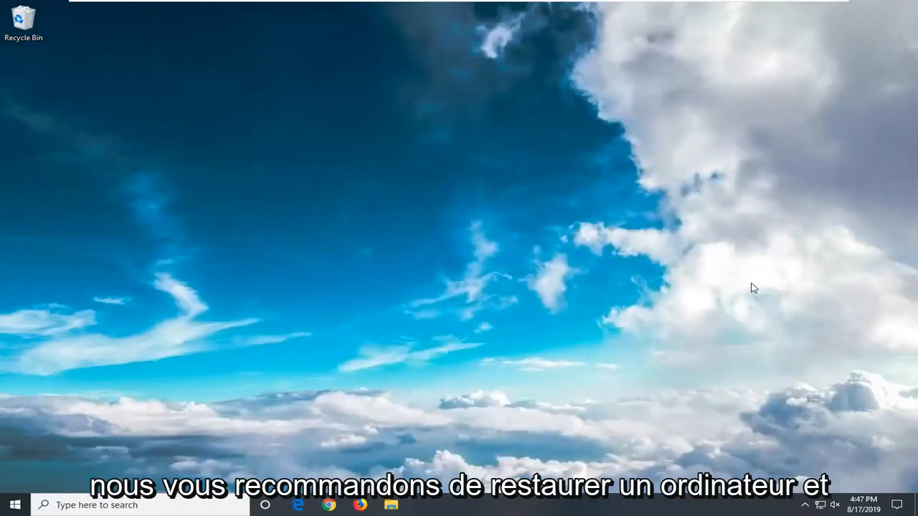